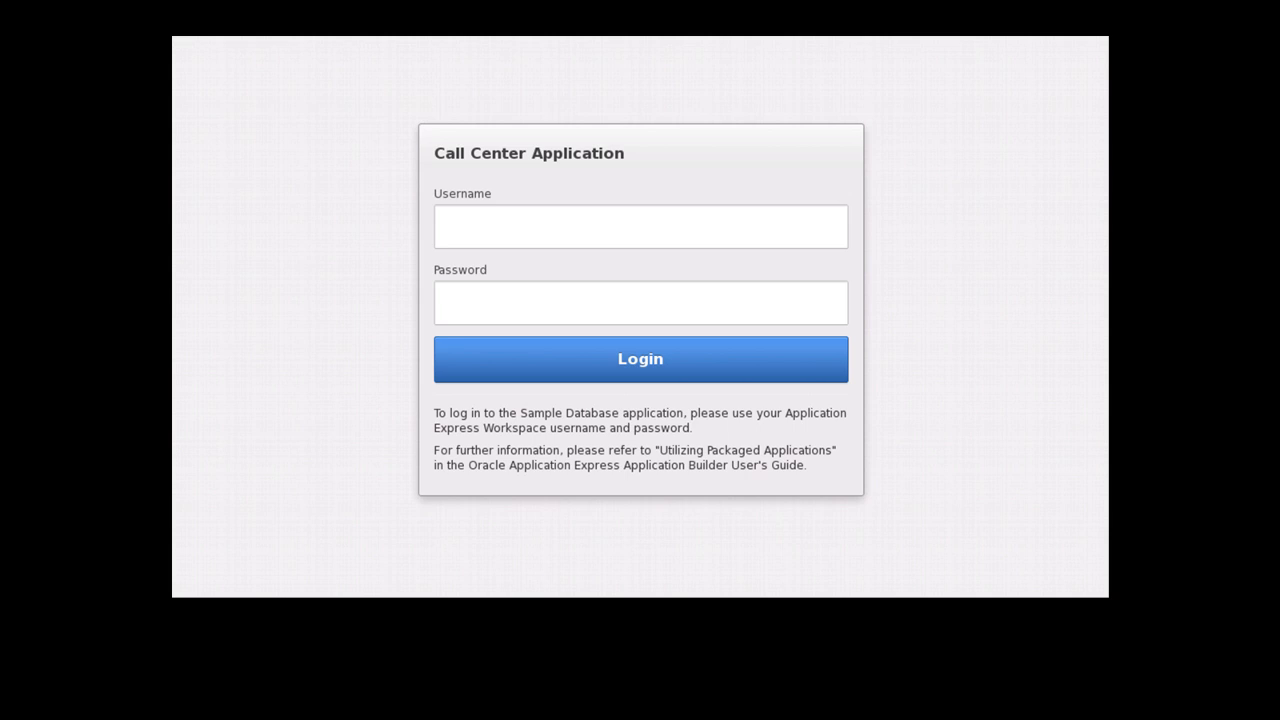
Sign in to the Call Center Application as supportrep79.
text(supportrep79)
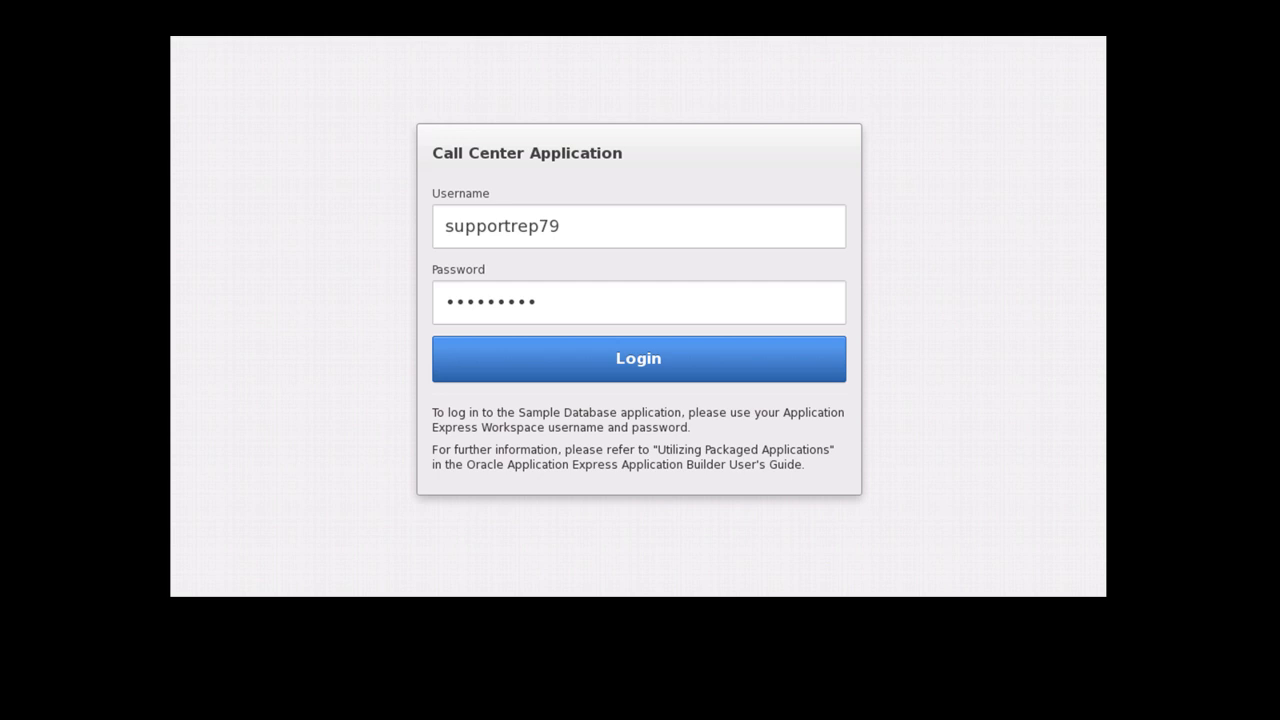
click(638, 358)
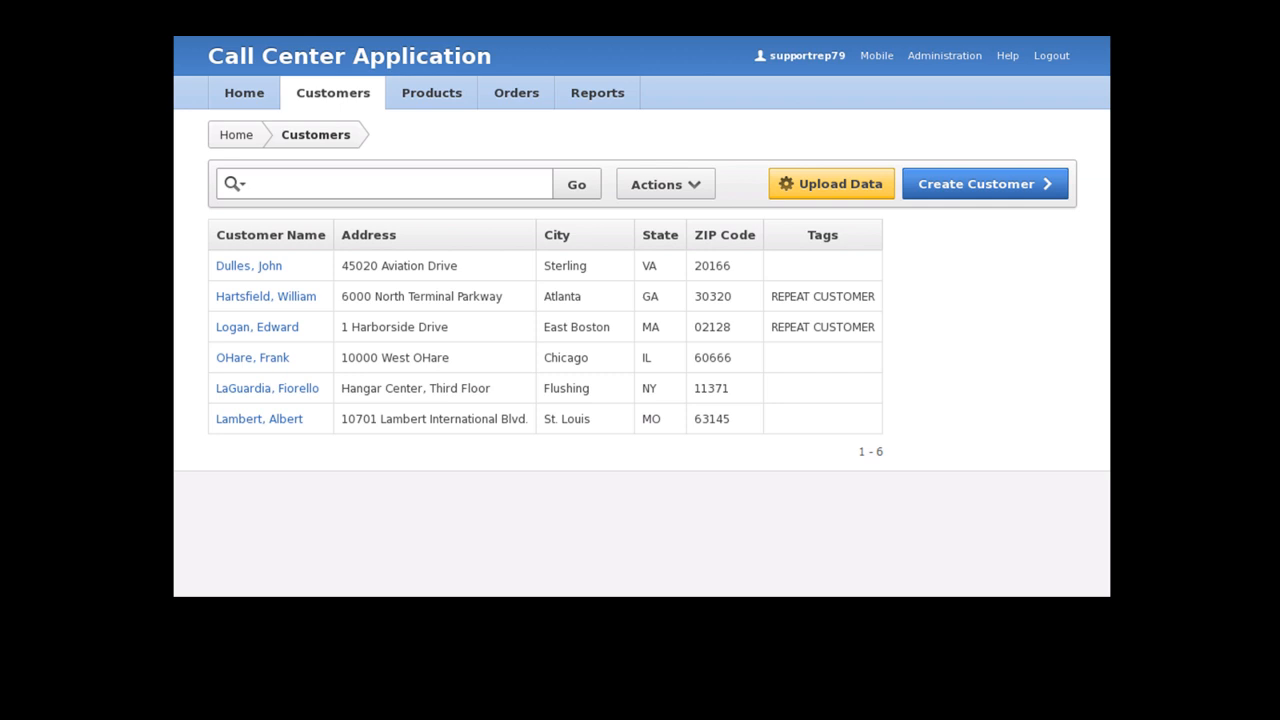
text(Eugene Bradley)
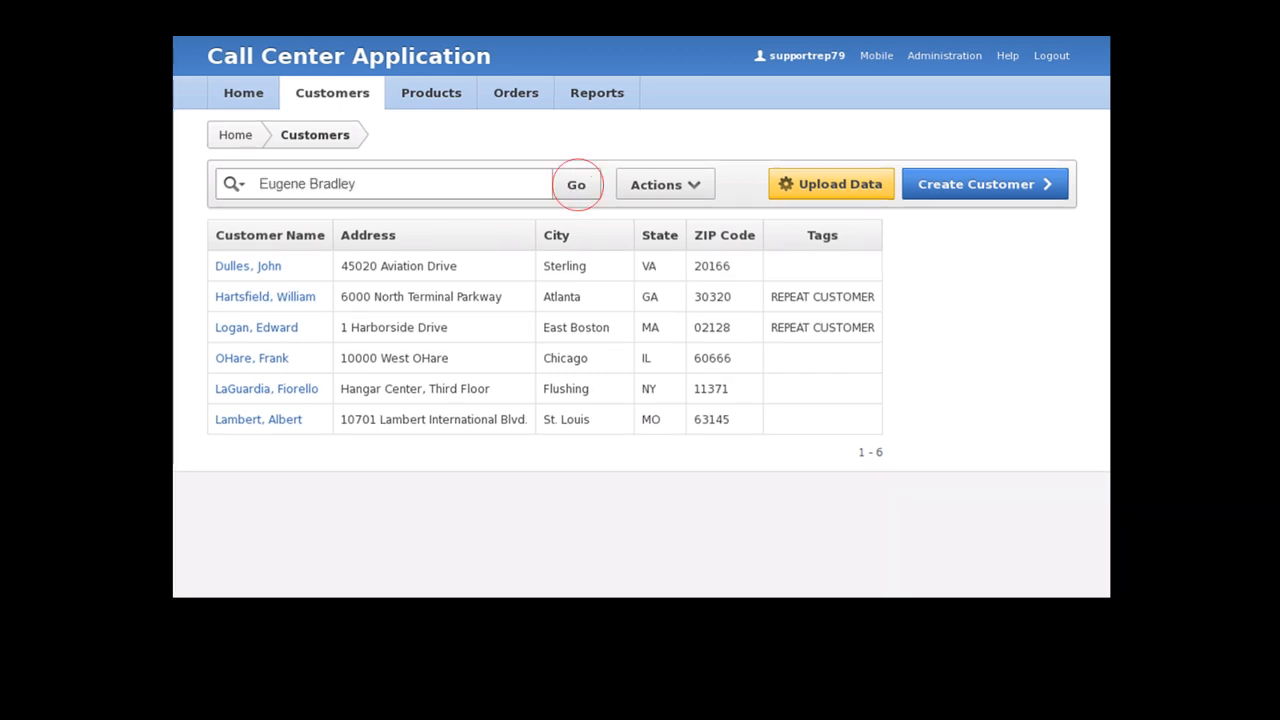
click(576, 184)
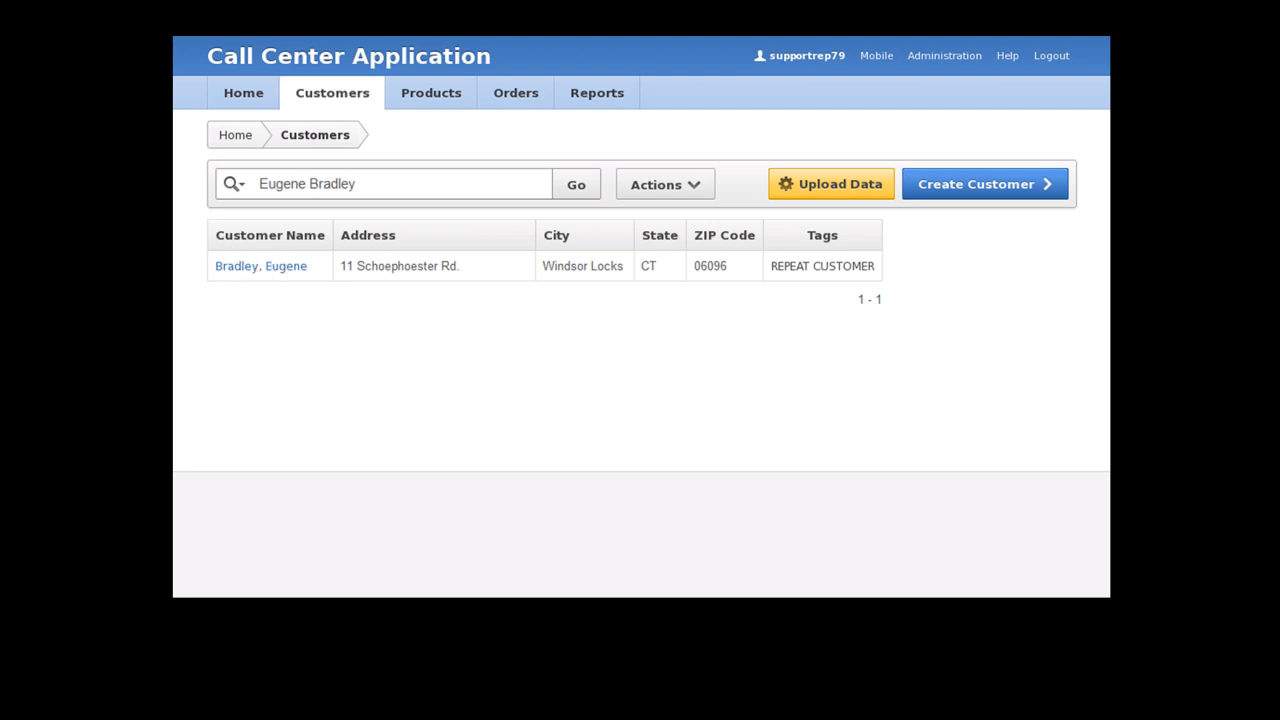
click(260, 266)
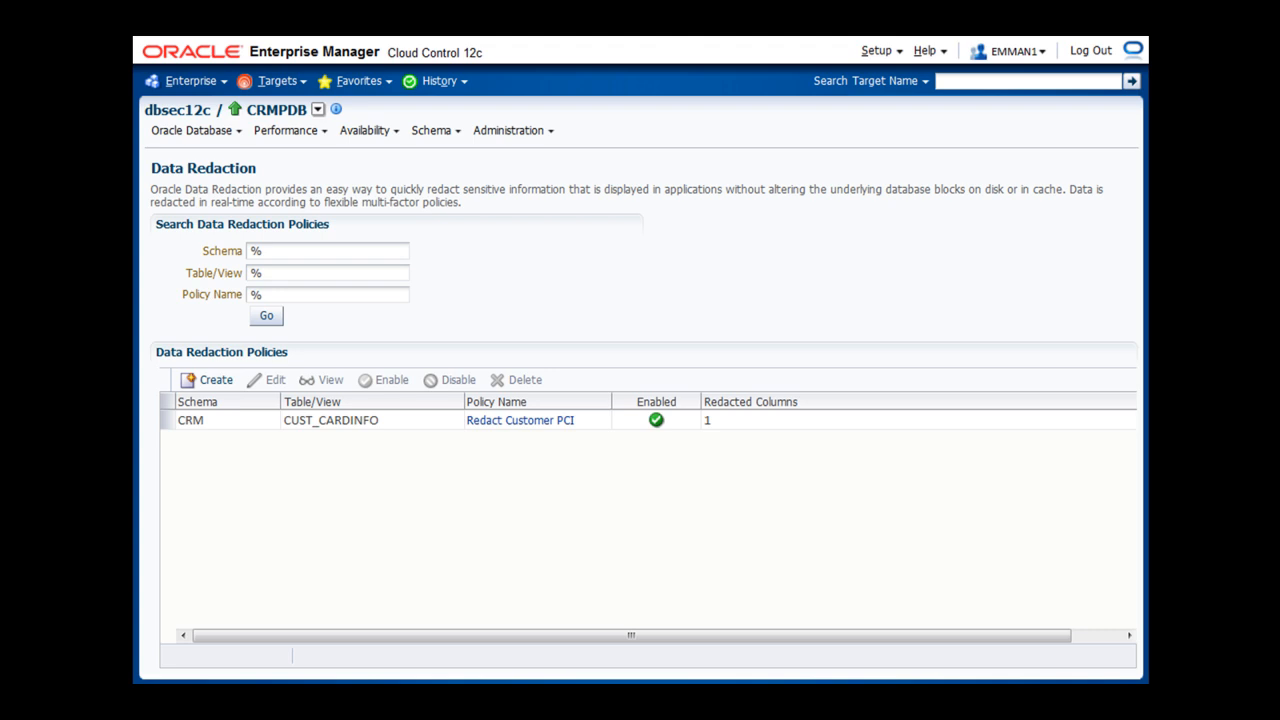
Start creating a new data redaction policy from the Data Redaction Policies toolbar.
click(216, 380)
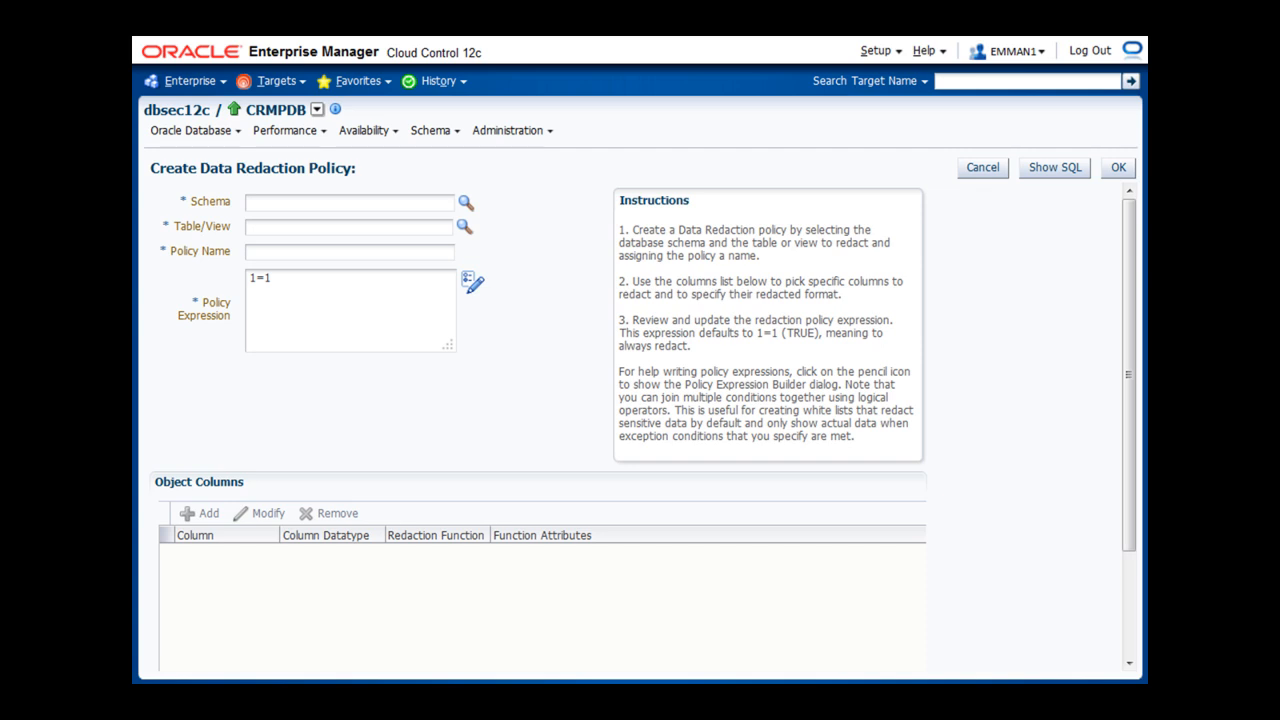
Target the new policy at schema CRM and table CUST_ACCOUNTS.
click(464, 200)
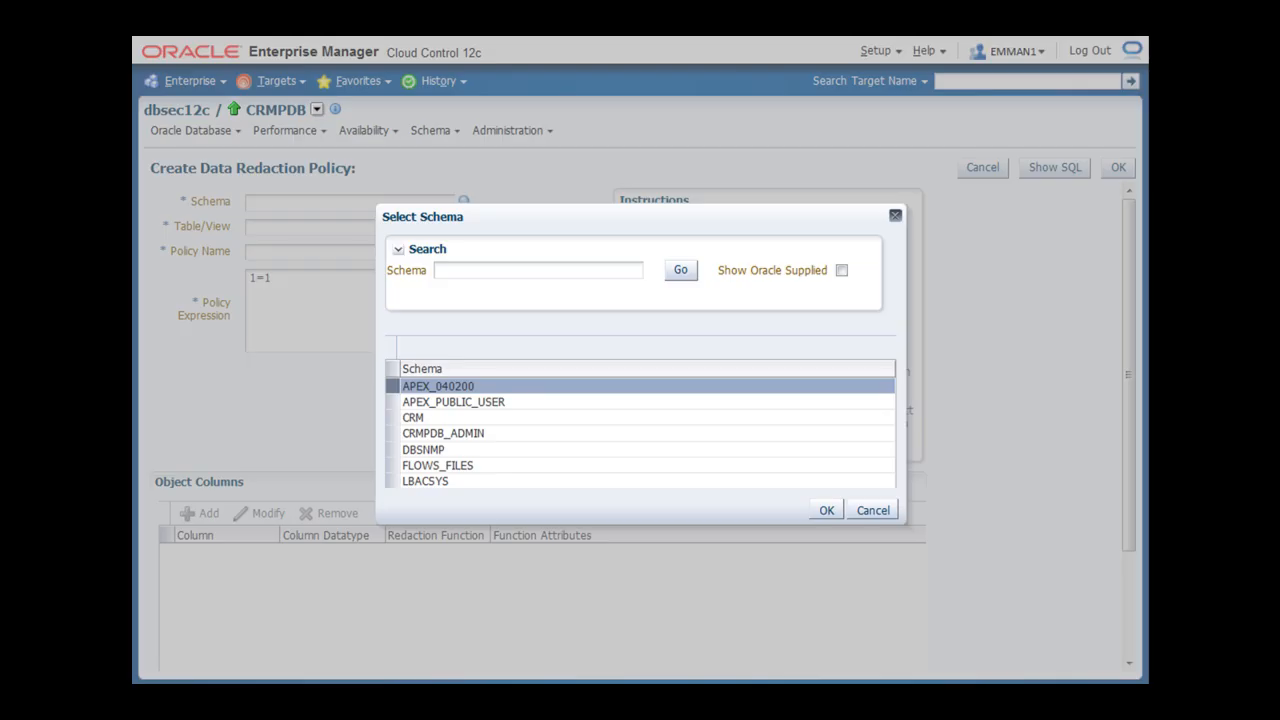
text(CRM)
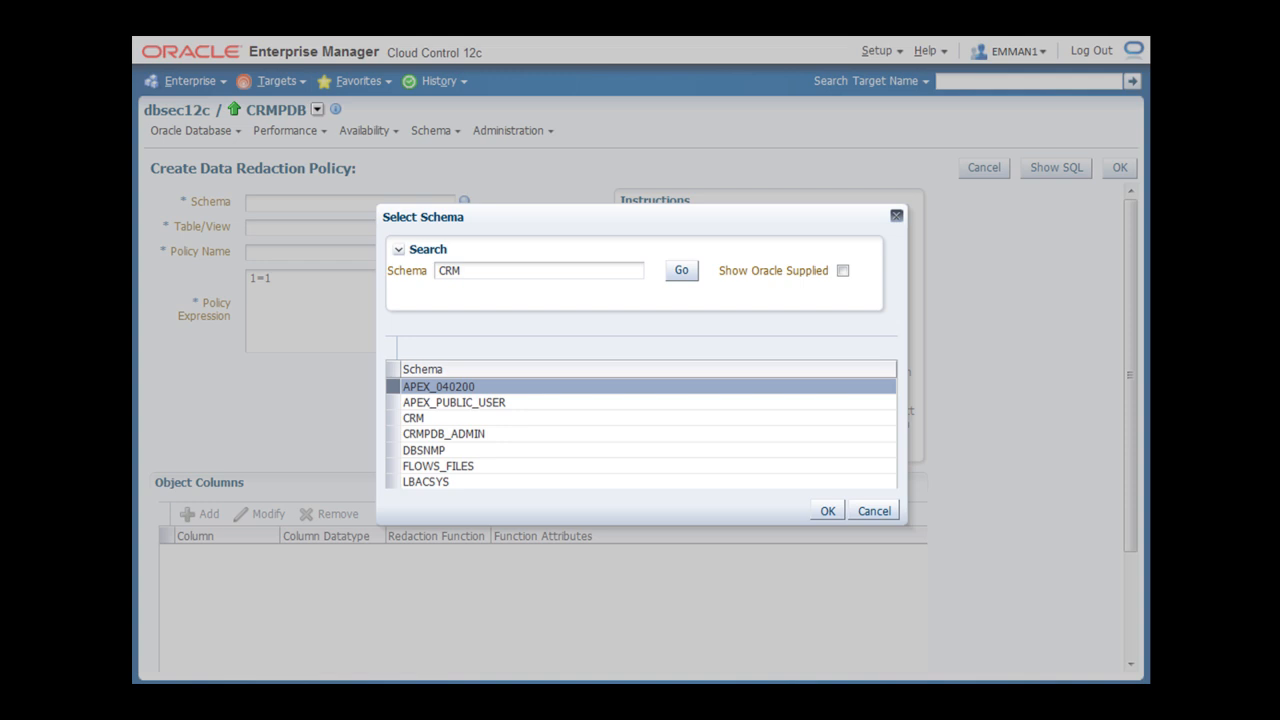
click(680, 270)
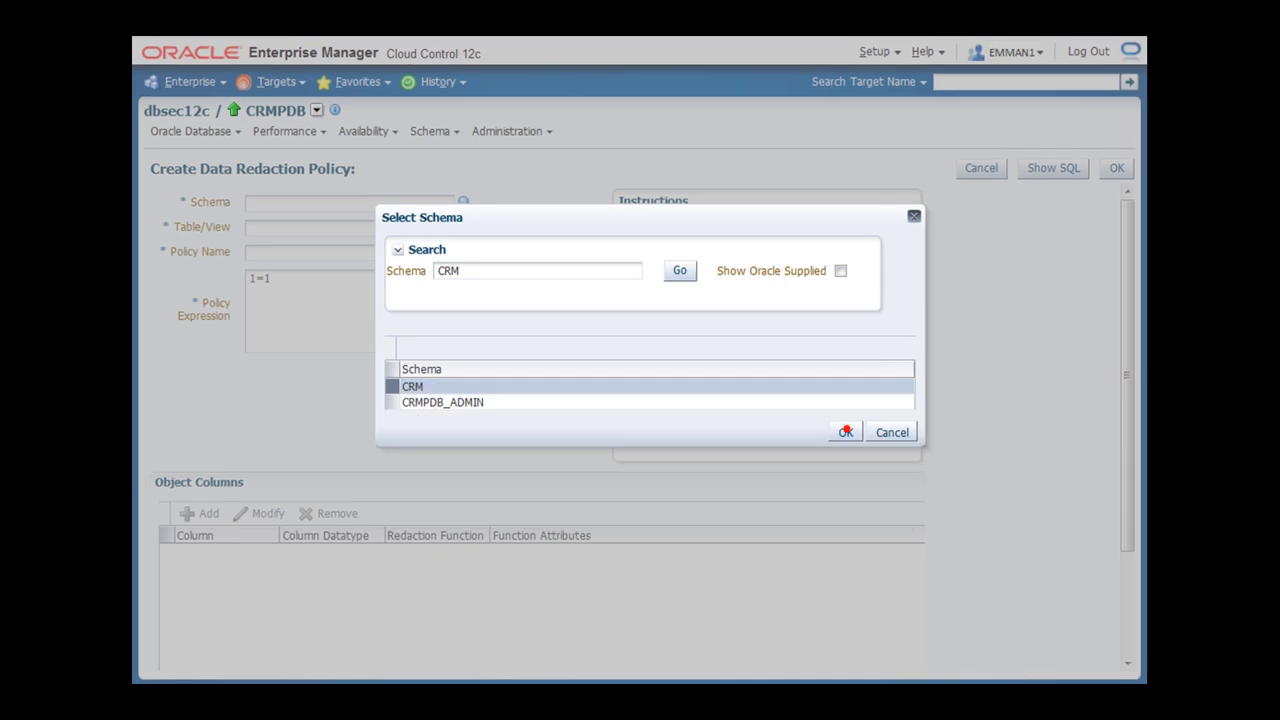
click(844, 432)
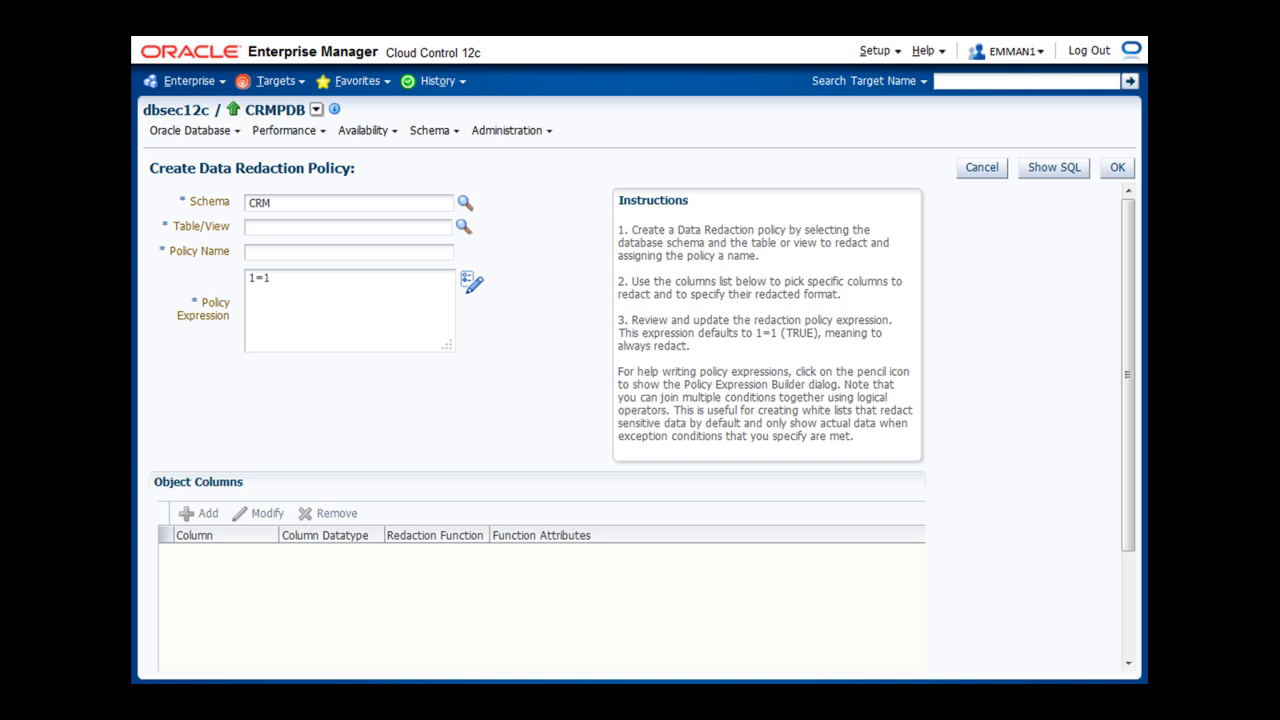
click(464, 228)
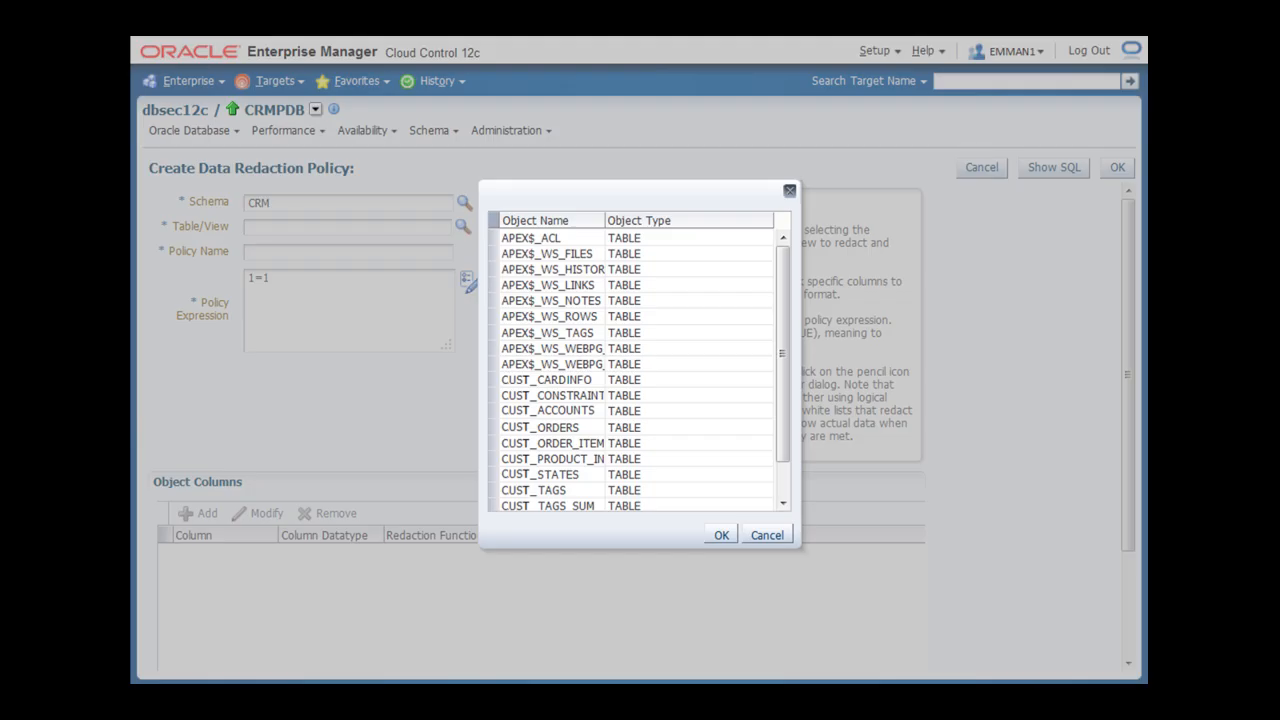
click(548, 410)
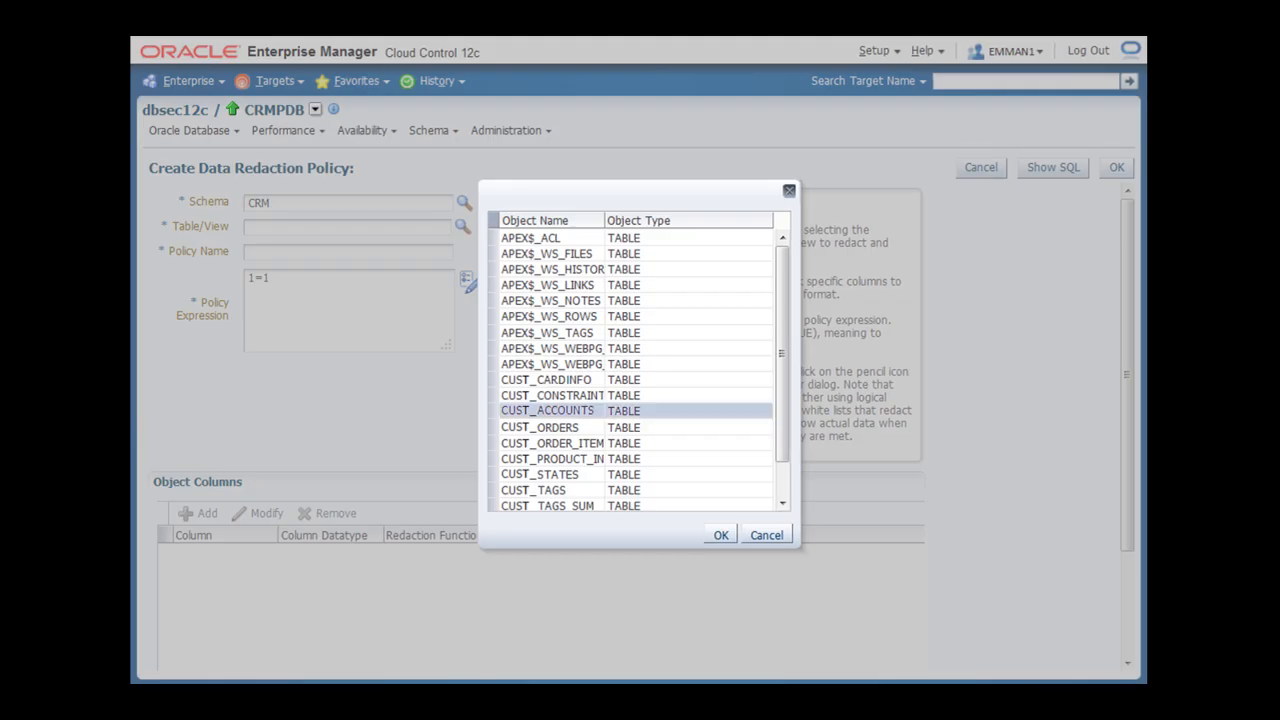
click(720, 536)
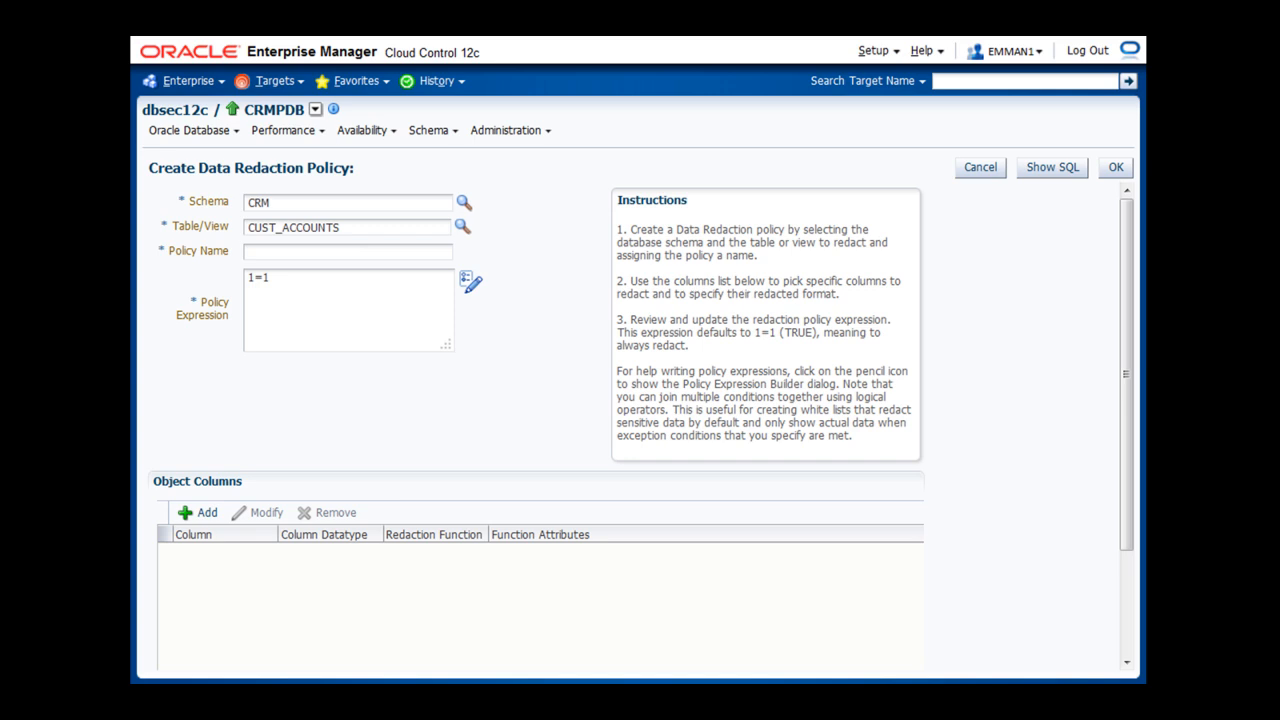
Name the policy 'Redact Customer PII' and begin adding an object column.
text(Redact Customer PII)
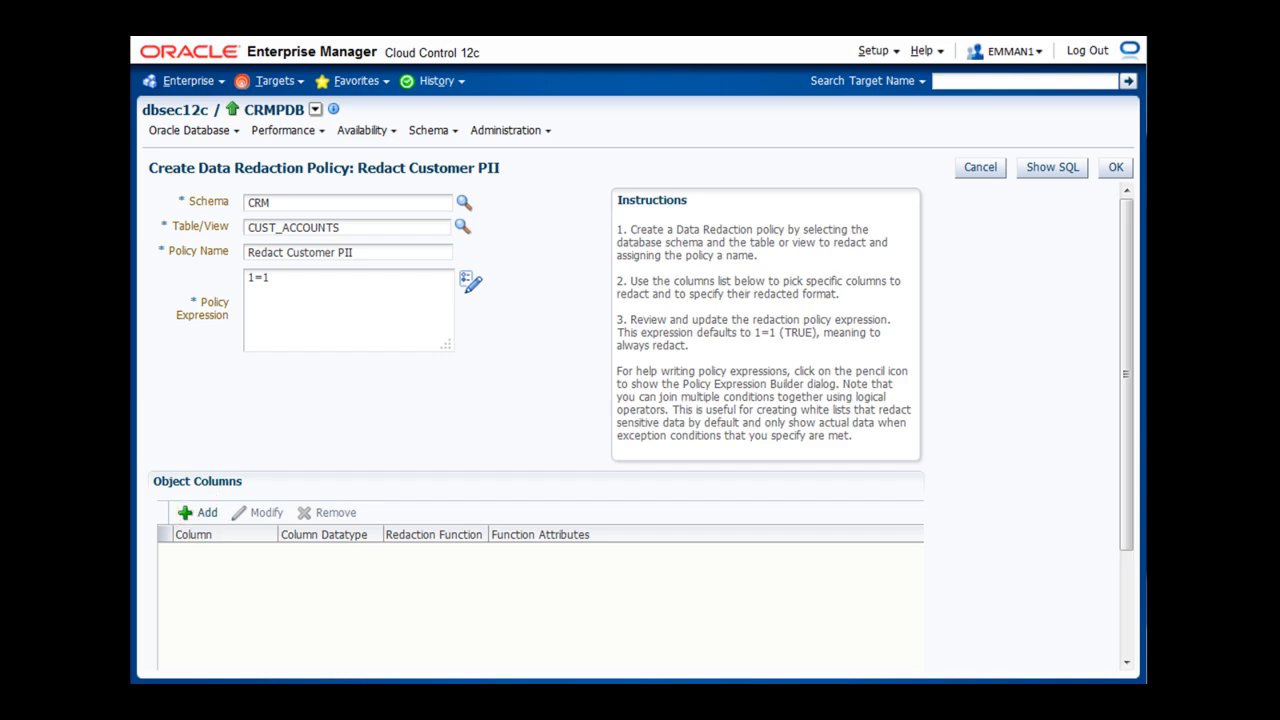
click(200, 512)
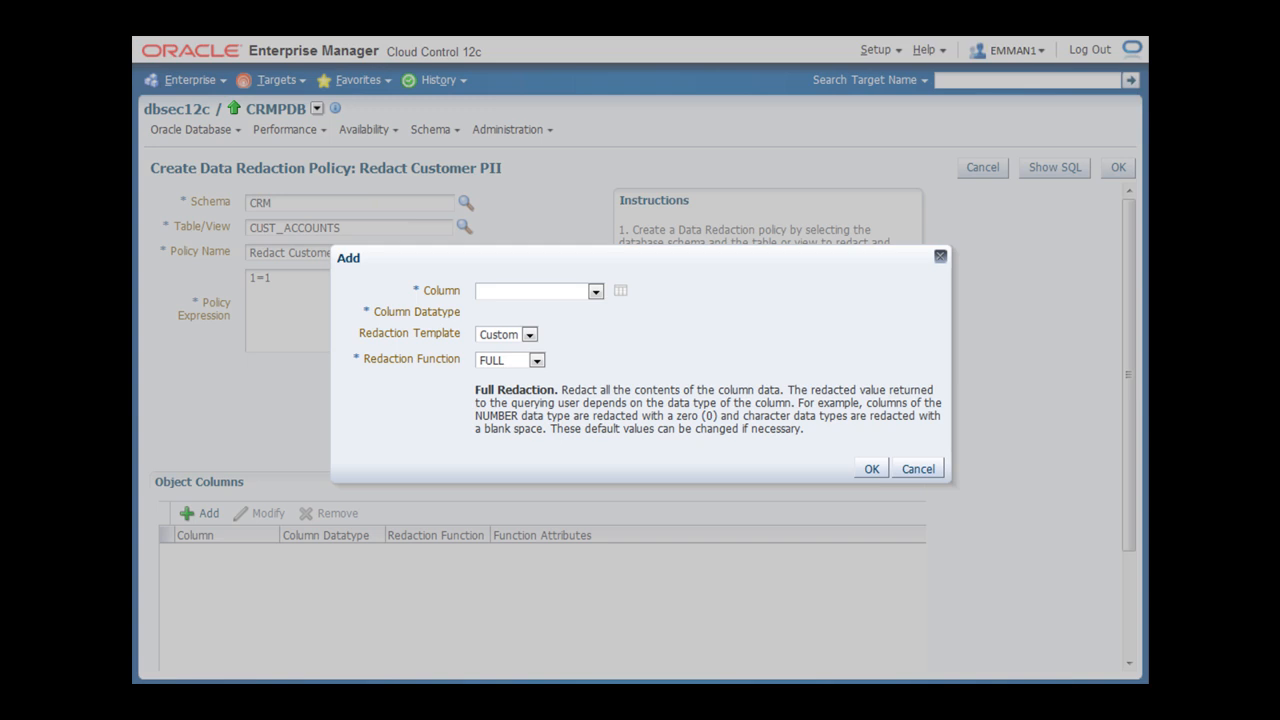
Add the SSN column with the U.S. Social Security Number template using PARTIAL redaction.
click(596, 292)
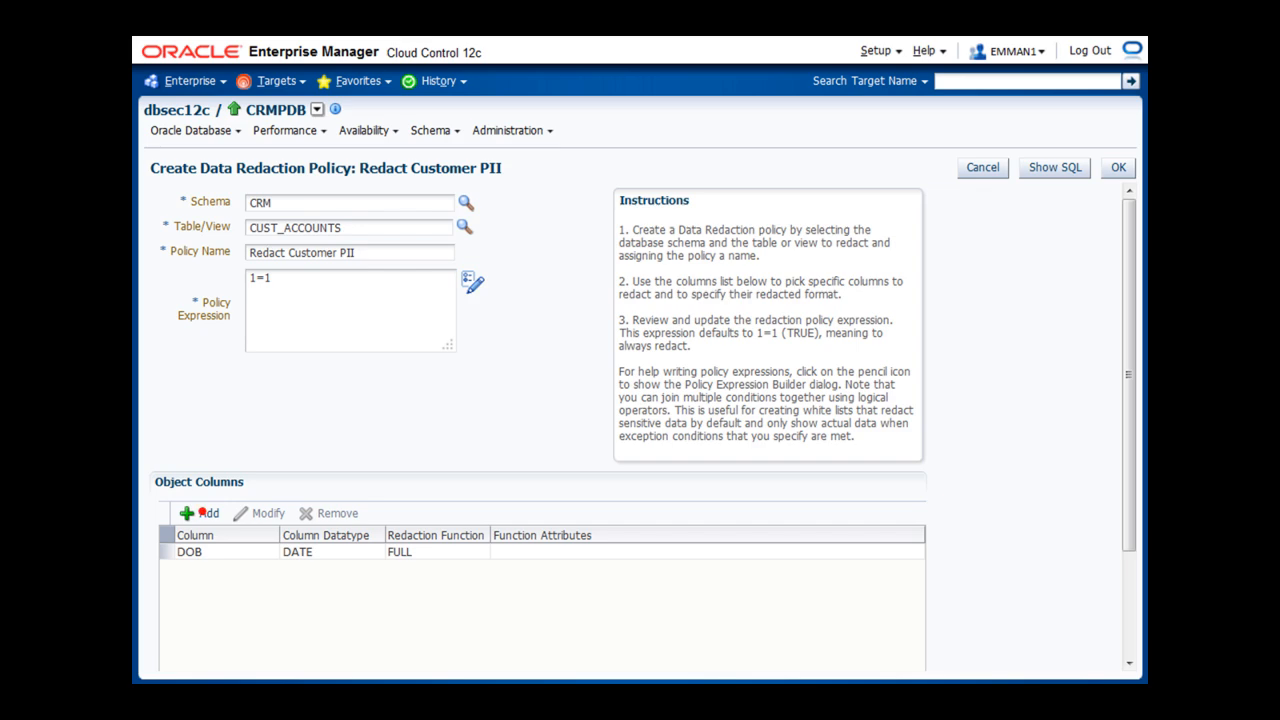
click(202, 512)
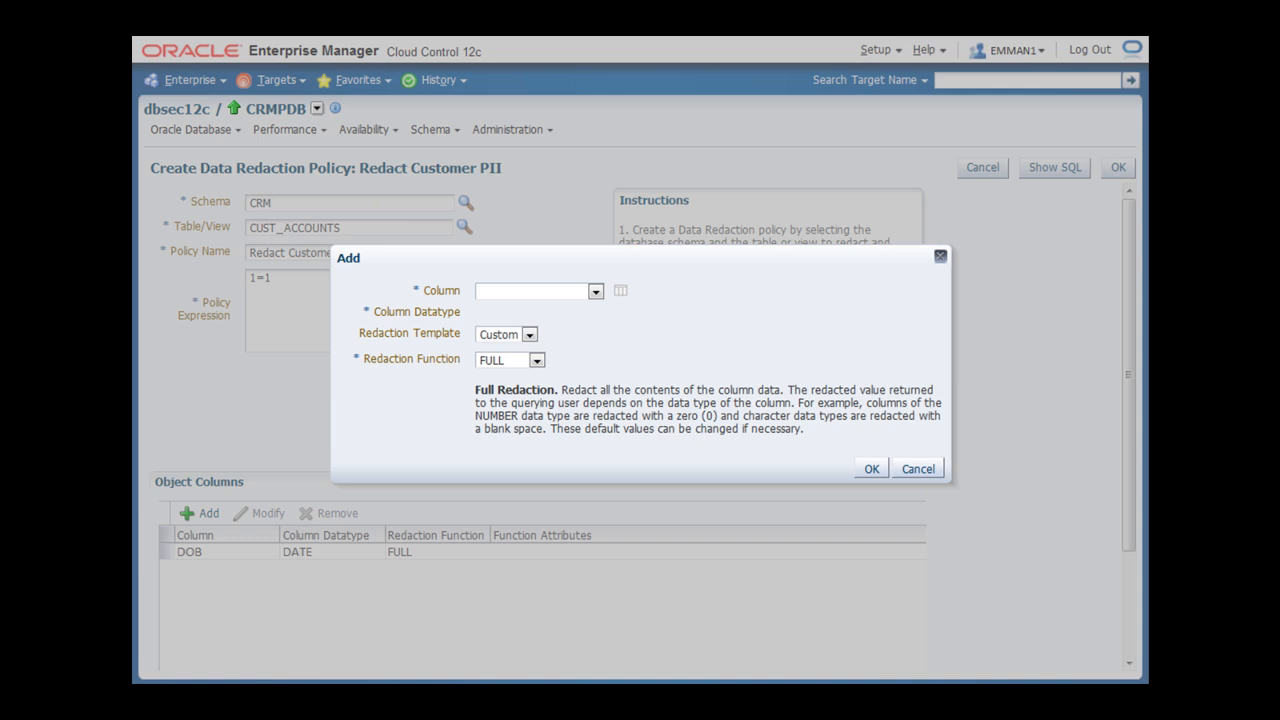
click(596, 292)
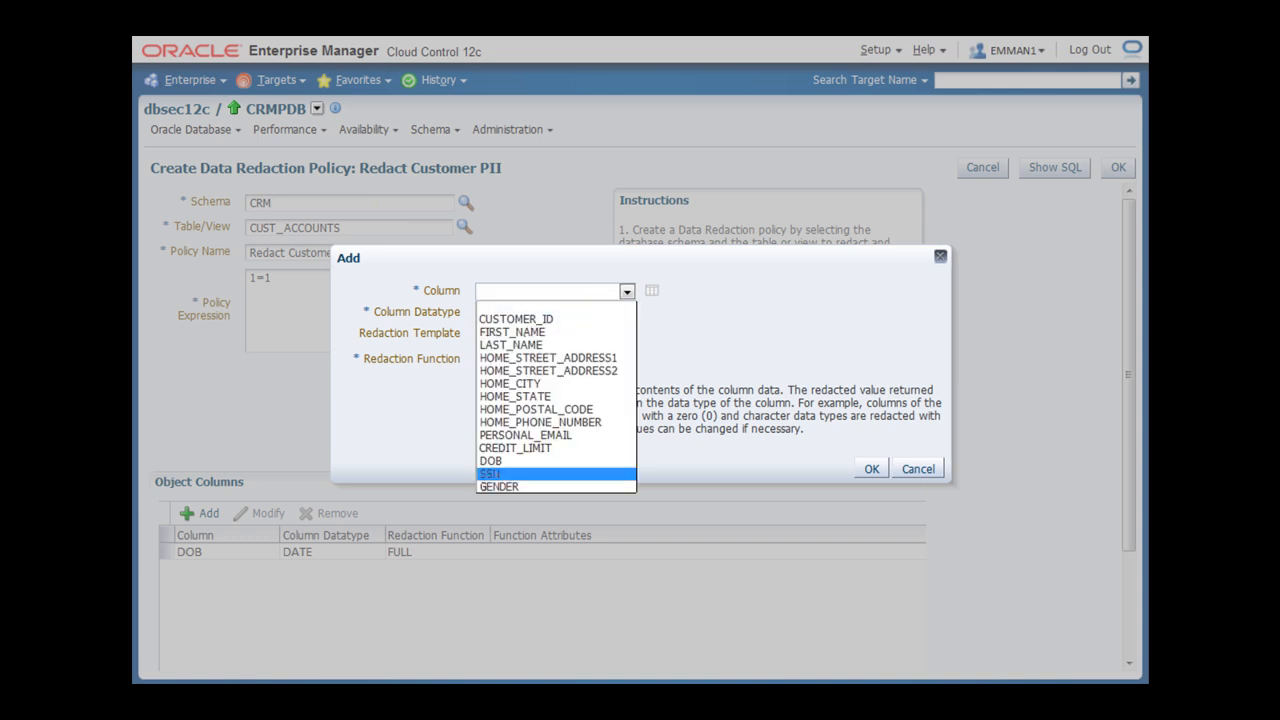
click(490, 472)
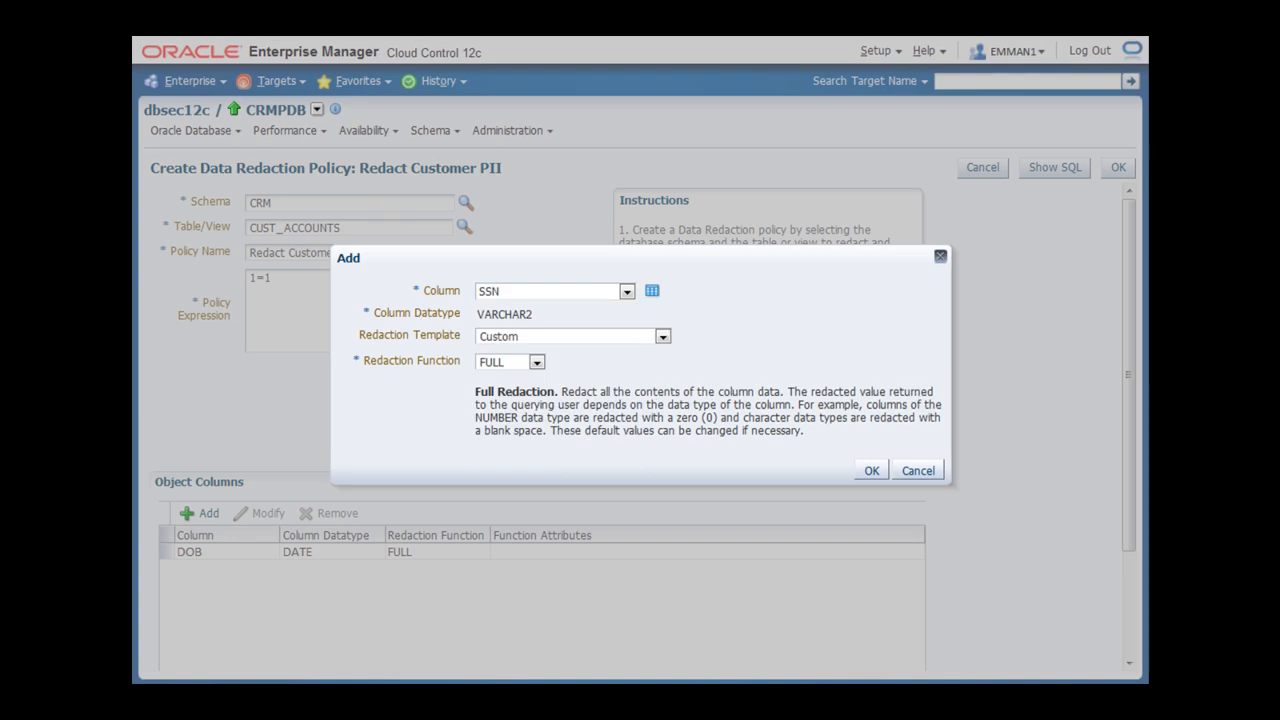
click(662, 336)
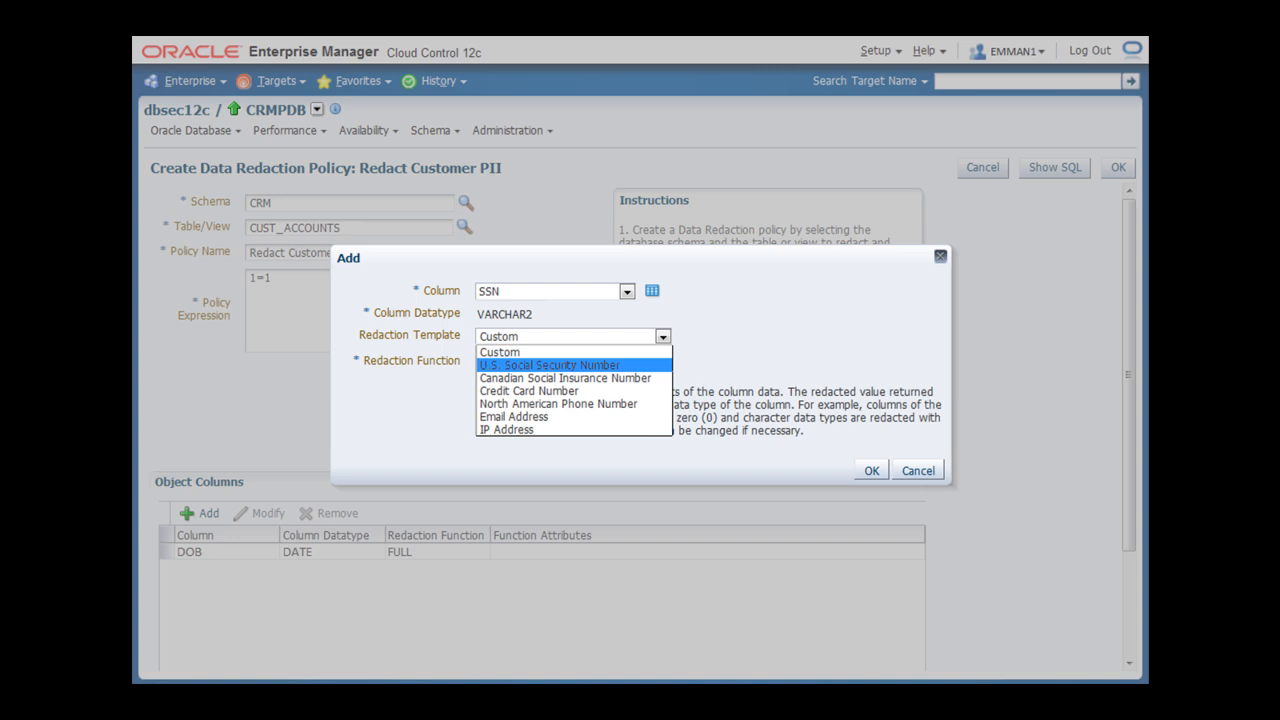
click(548, 364)
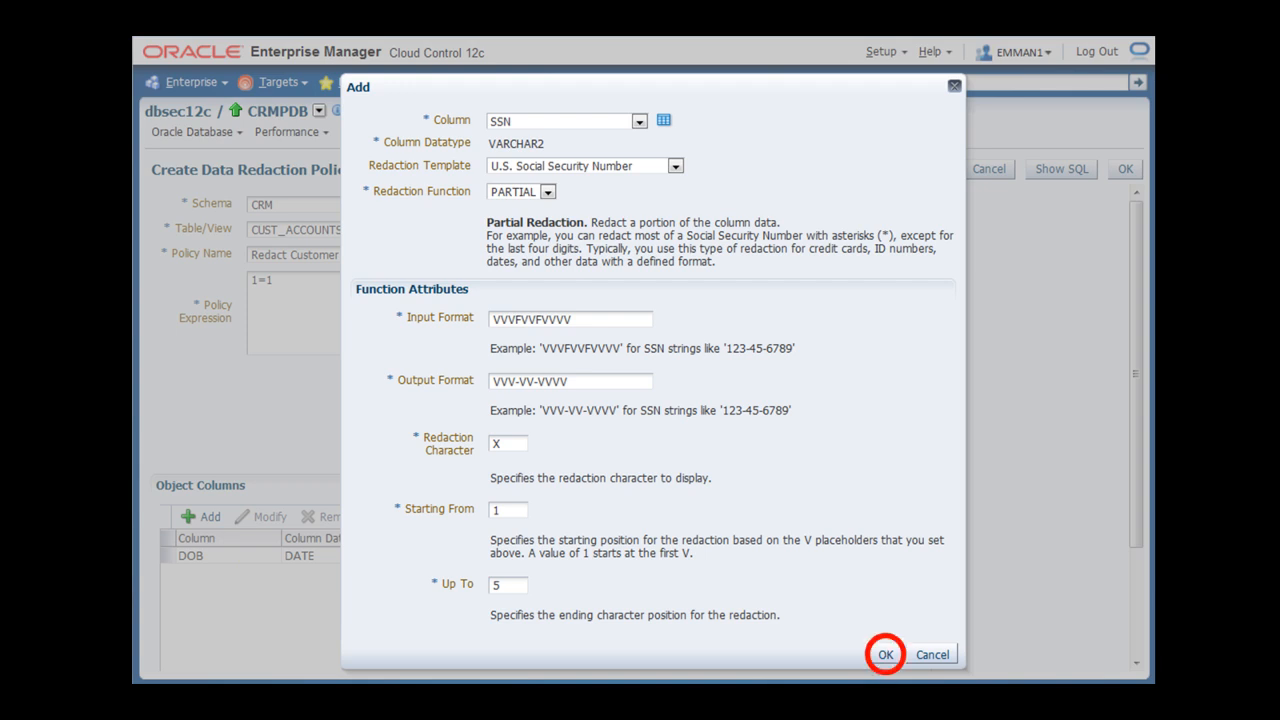
click(884, 654)
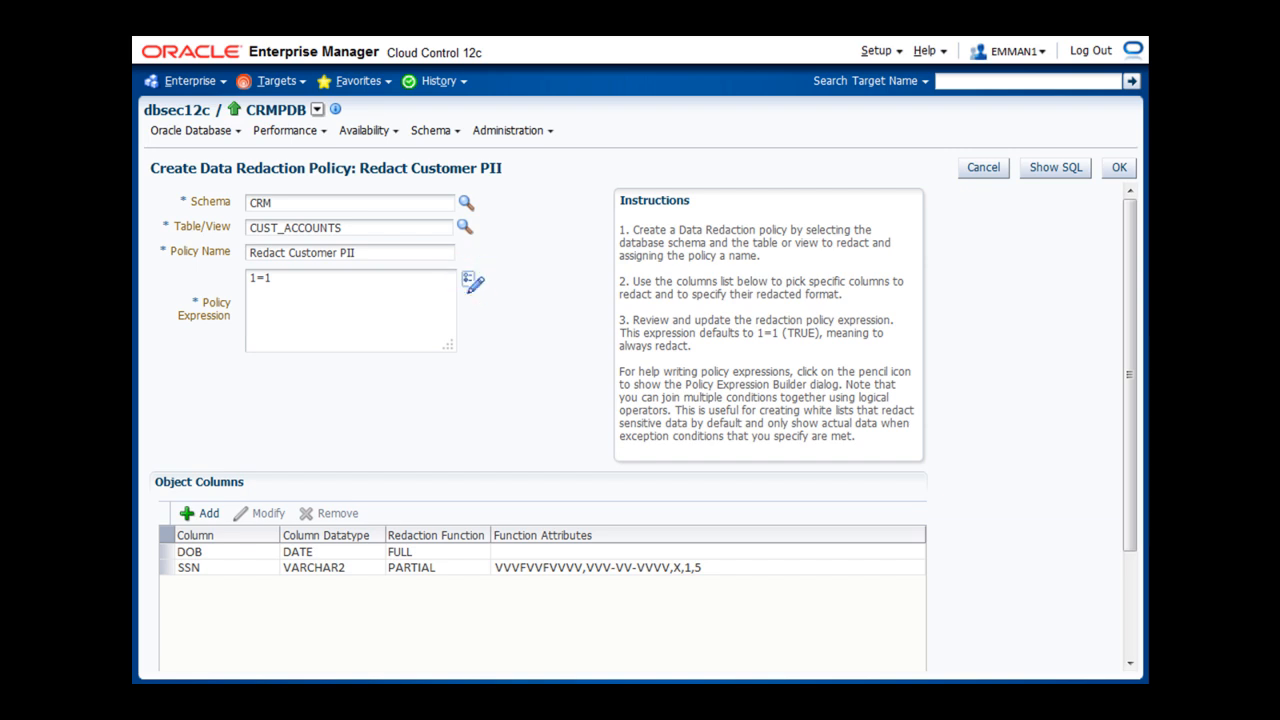
Bring up the Policy Expression Builder for the Redact Customer PII policy.
click(472, 280)
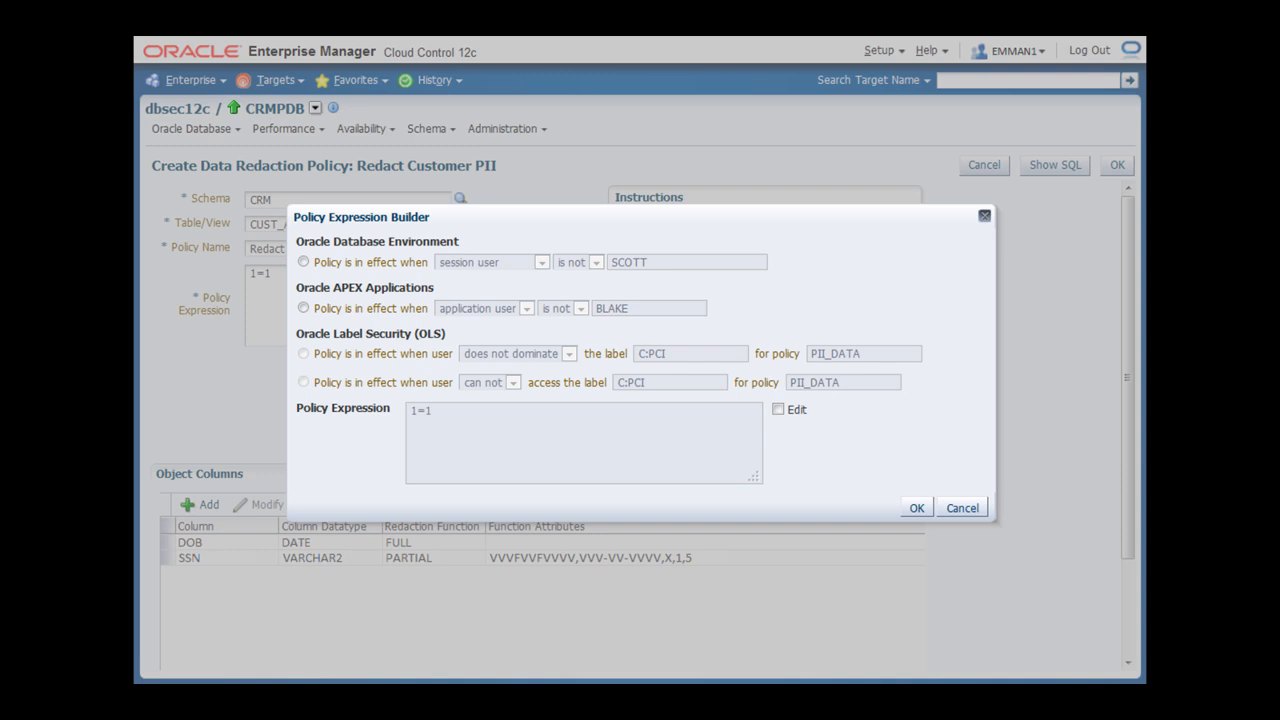
Set the policy expression so redaction applies unless client identifier is SUPERVISOR04.
click(304, 262)
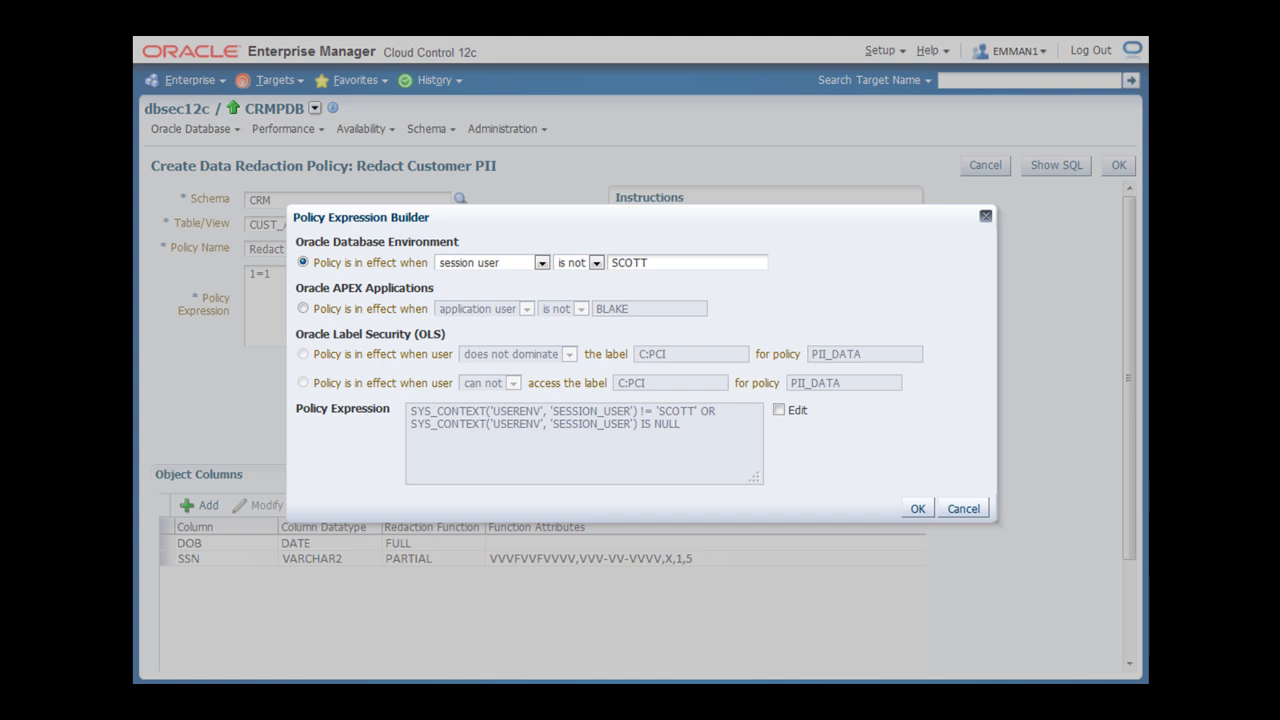
click(540, 262)
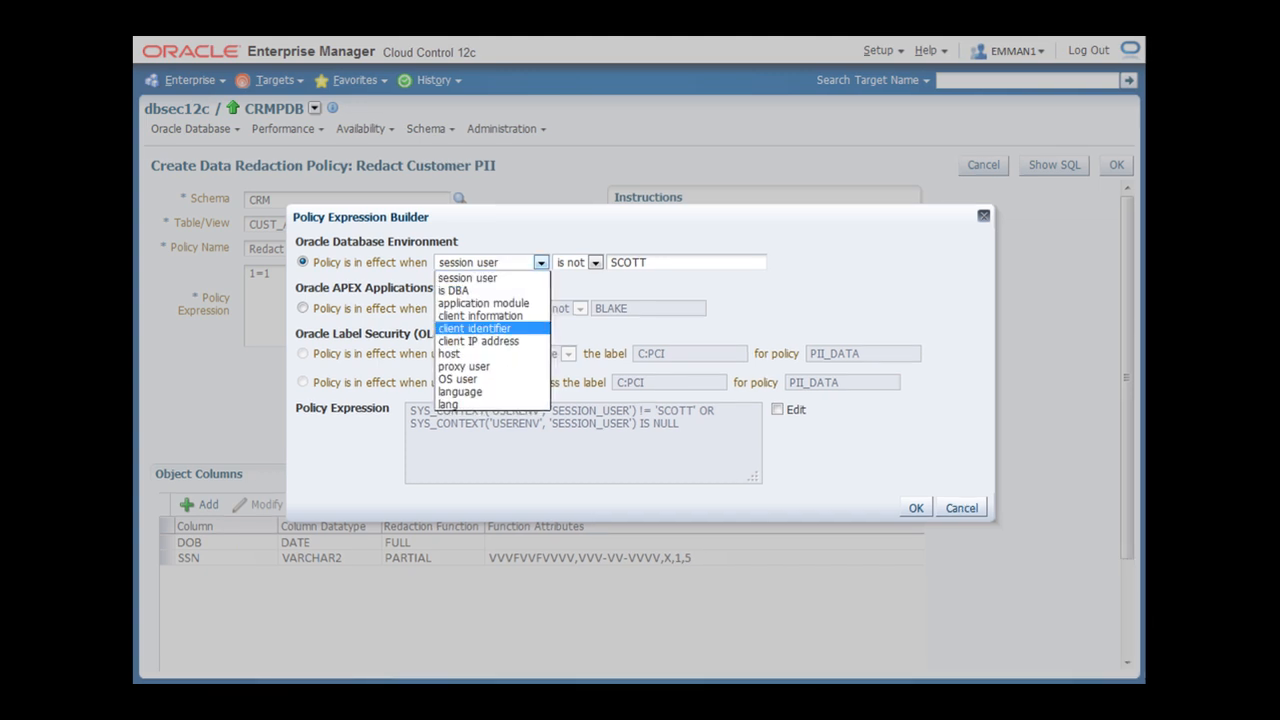
click(474, 328)
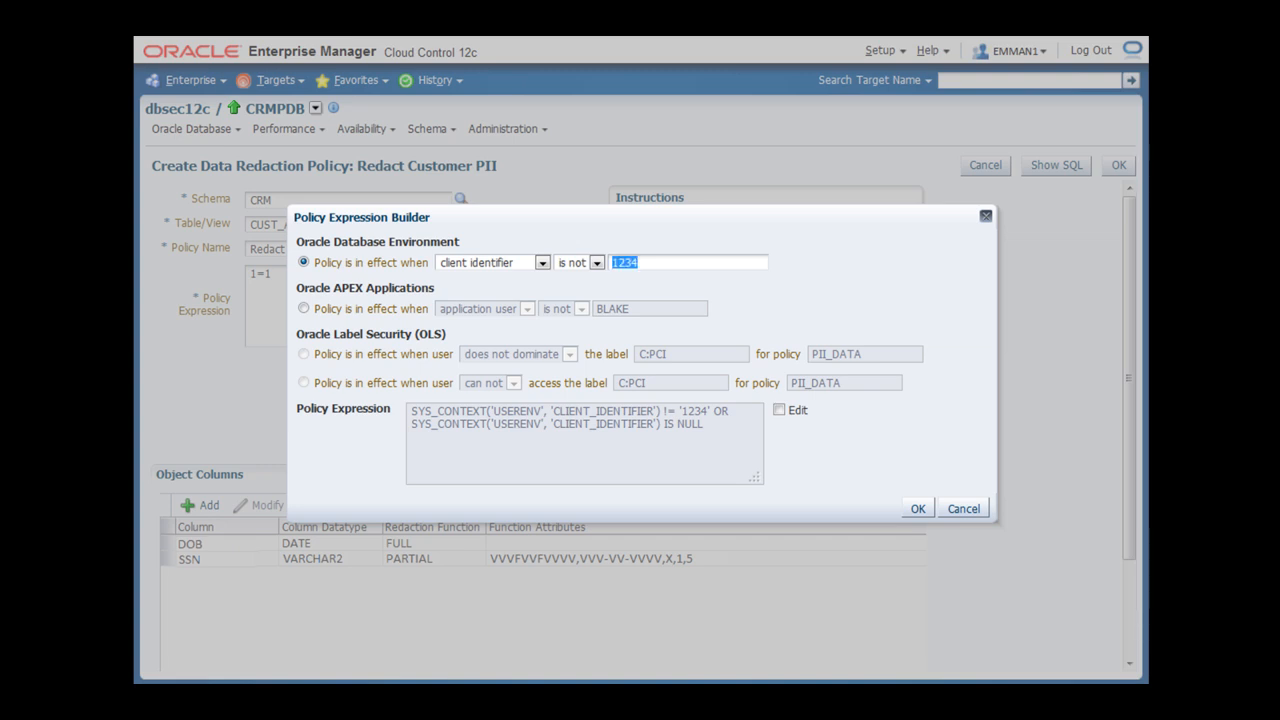
text(SUPERVISOR04)
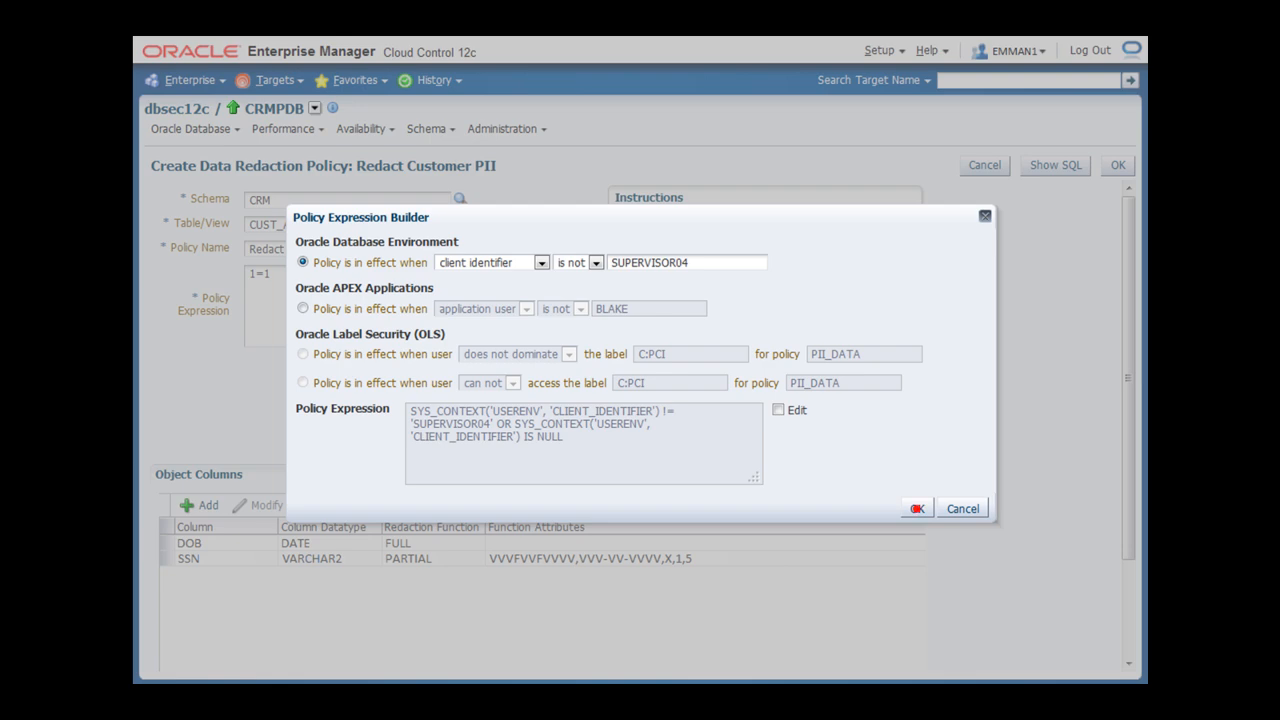
click(916, 508)
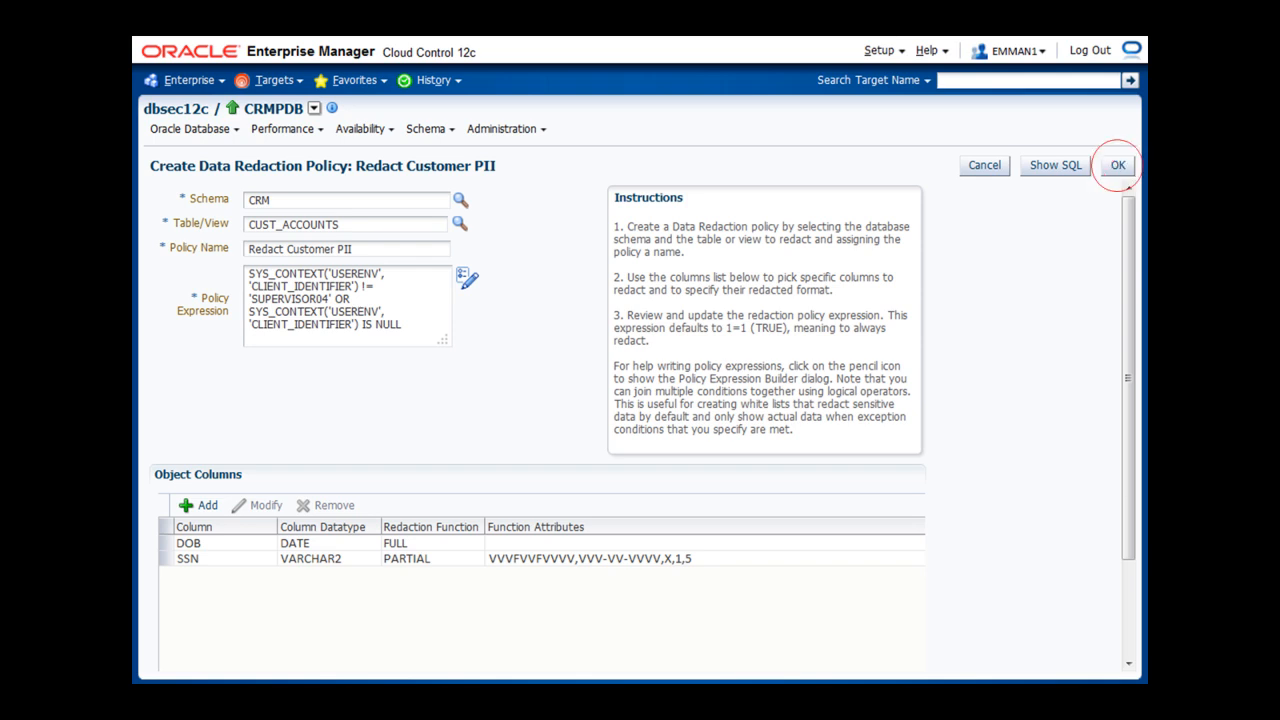
click(1116, 164)
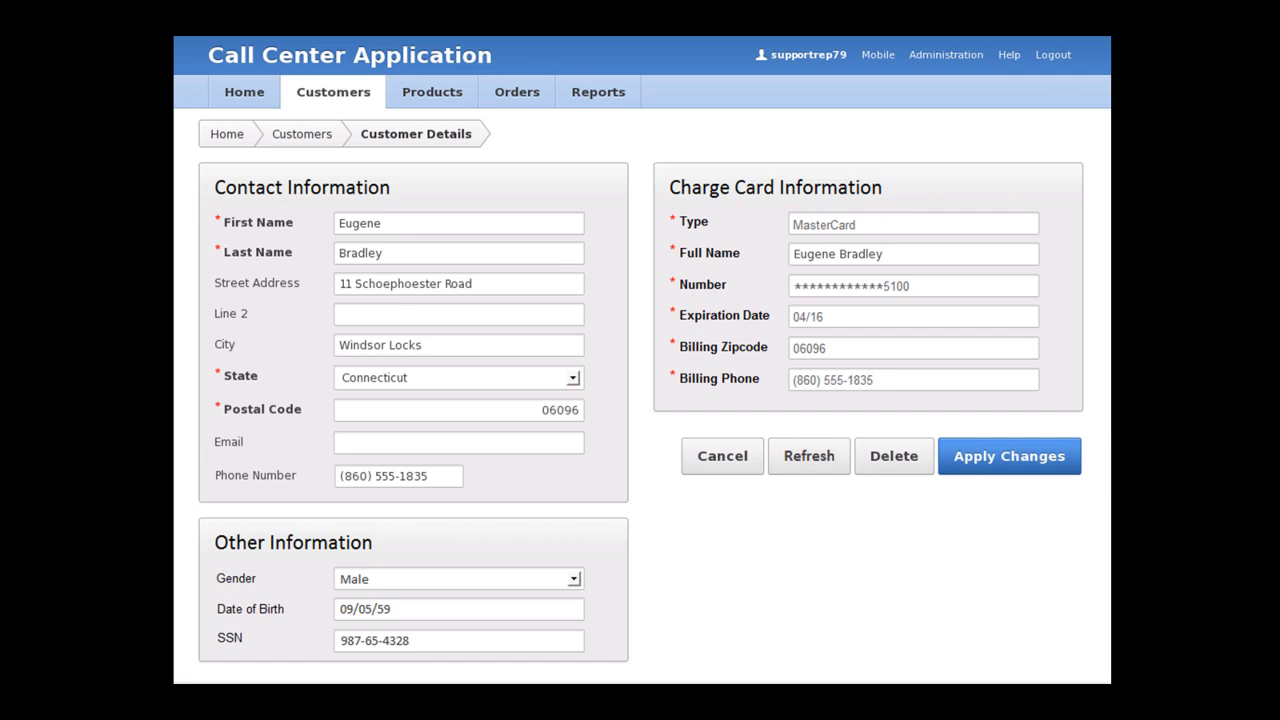
click(808, 456)
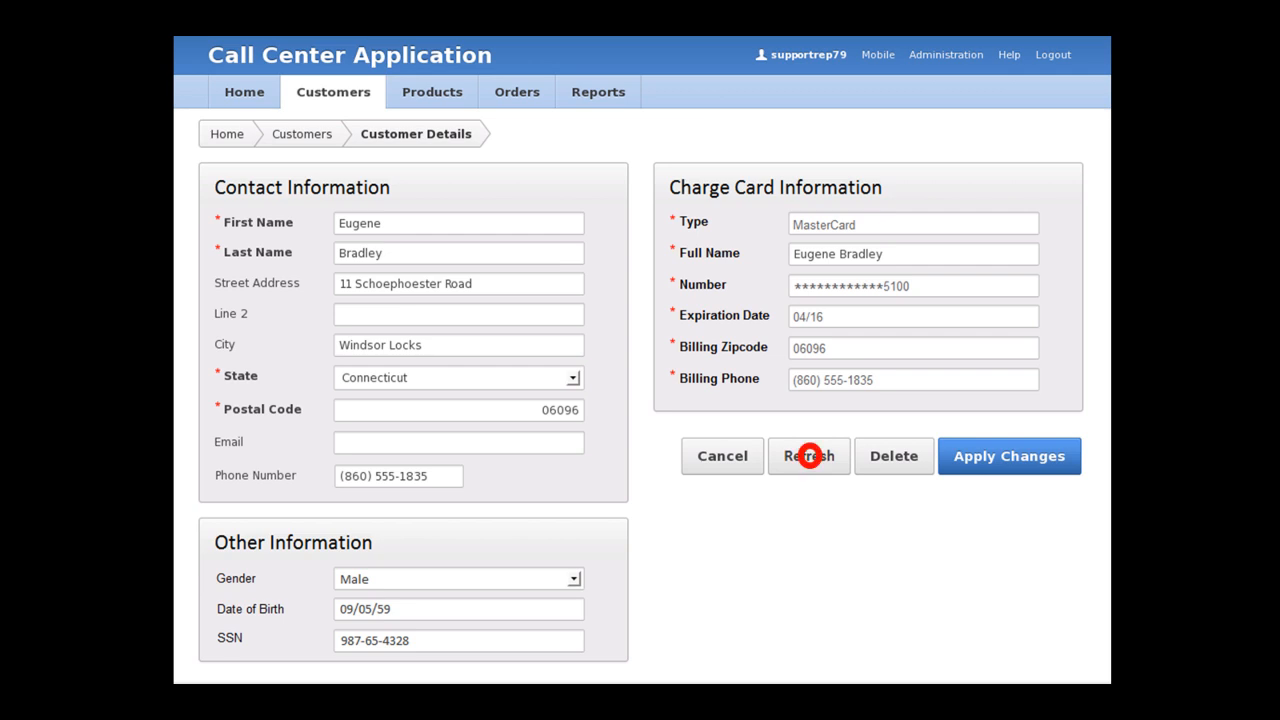
click(808, 456)
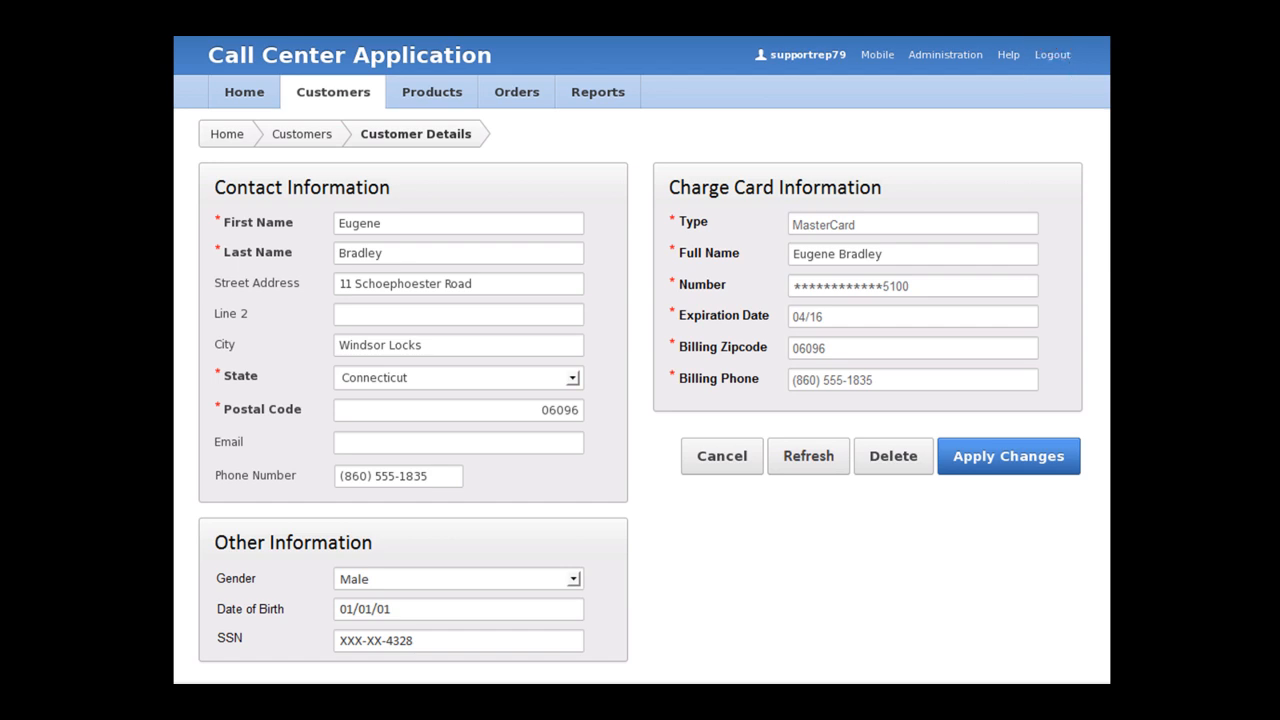
click(1052, 56)
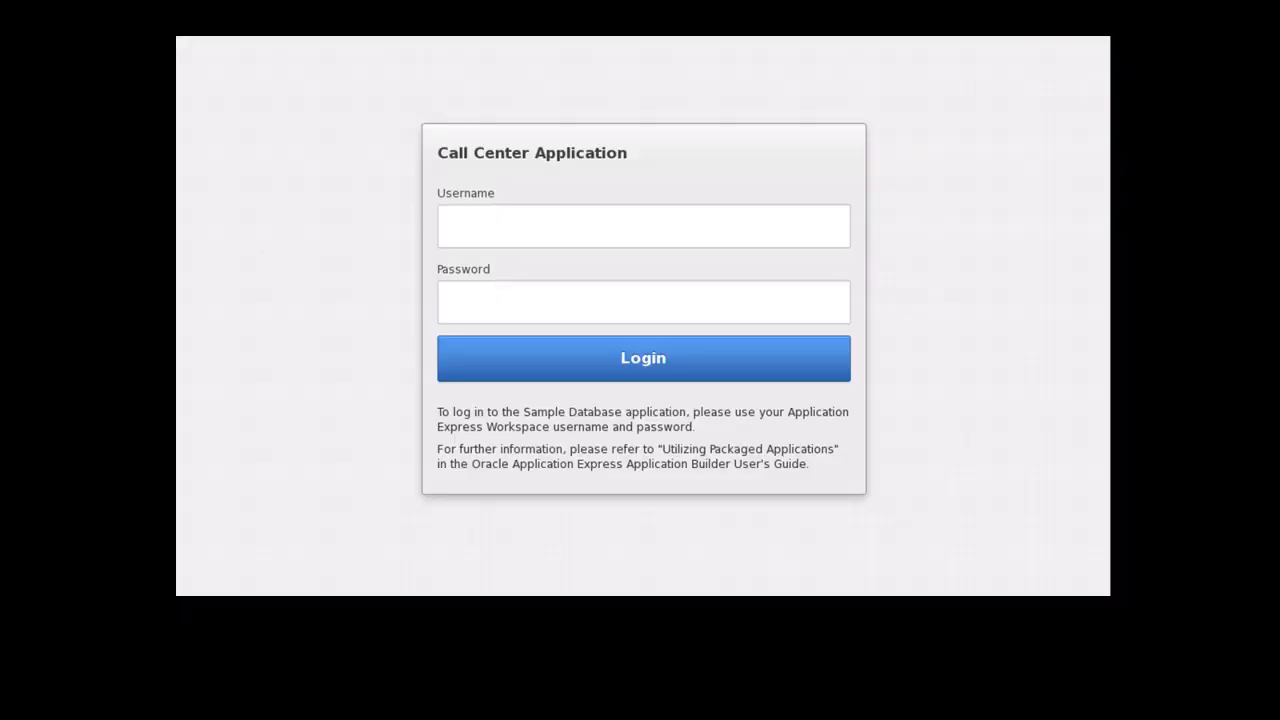
text(supervisor04)
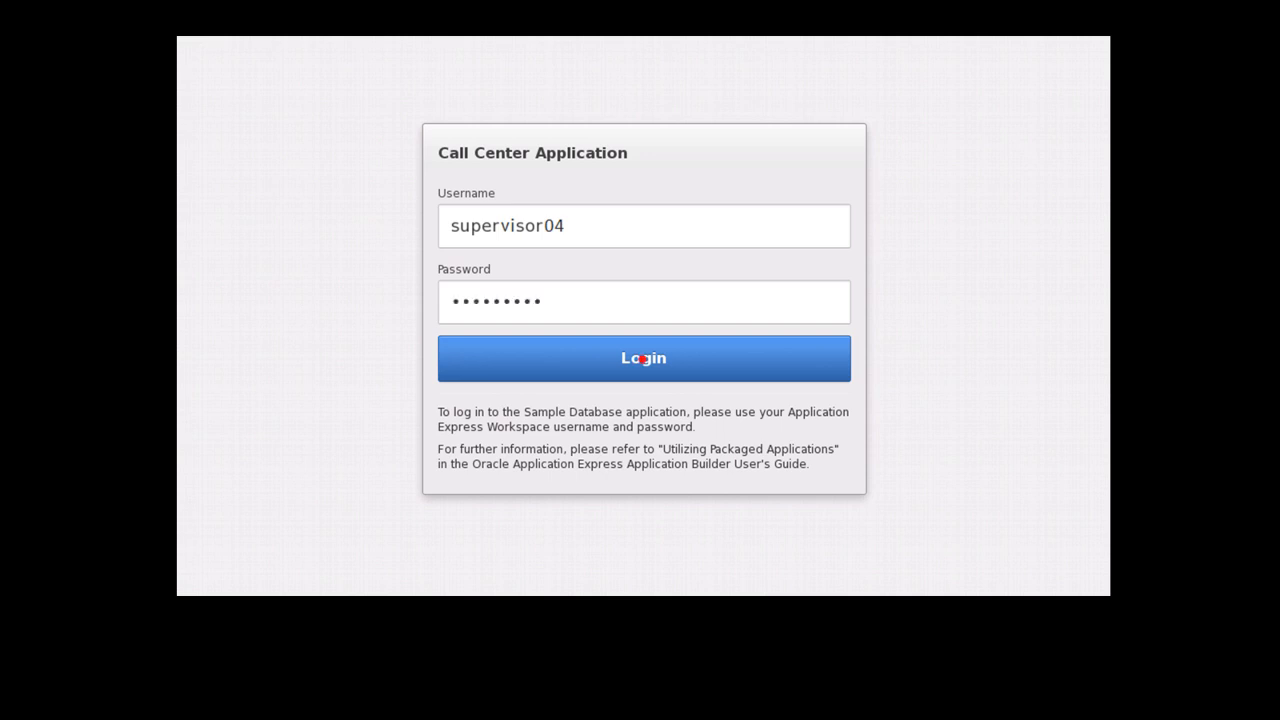
click(644, 358)
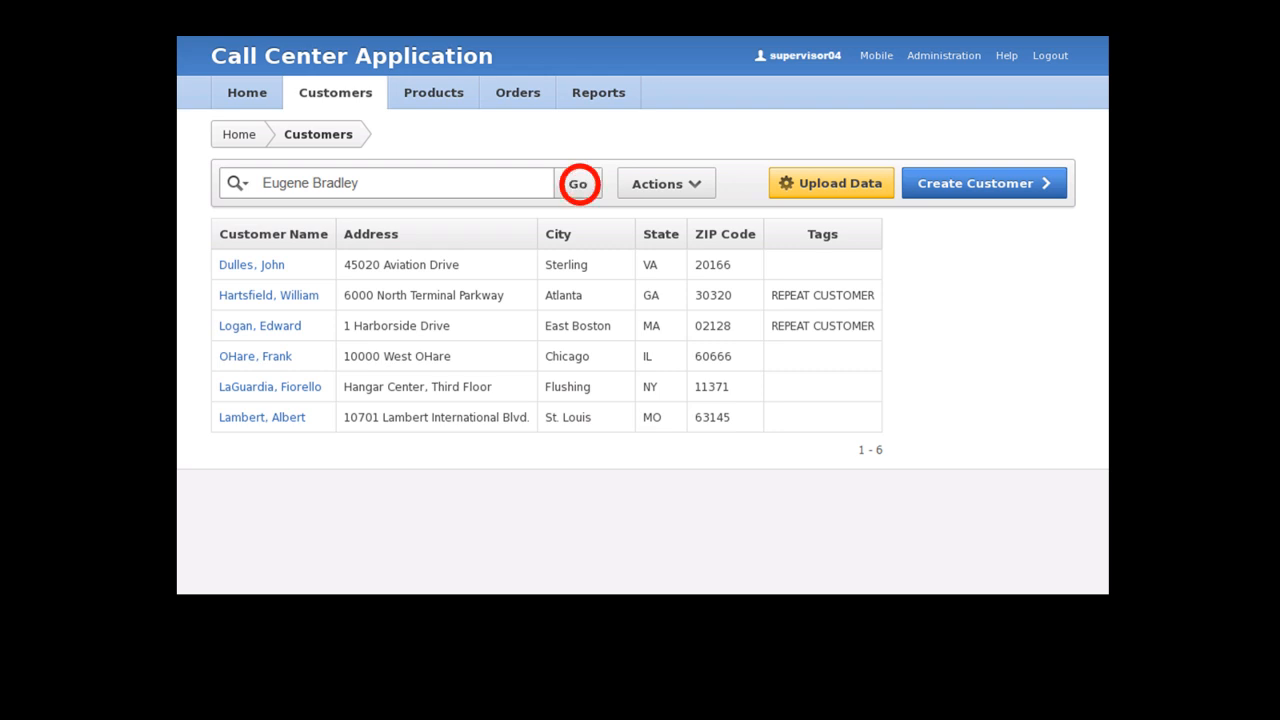
click(578, 184)
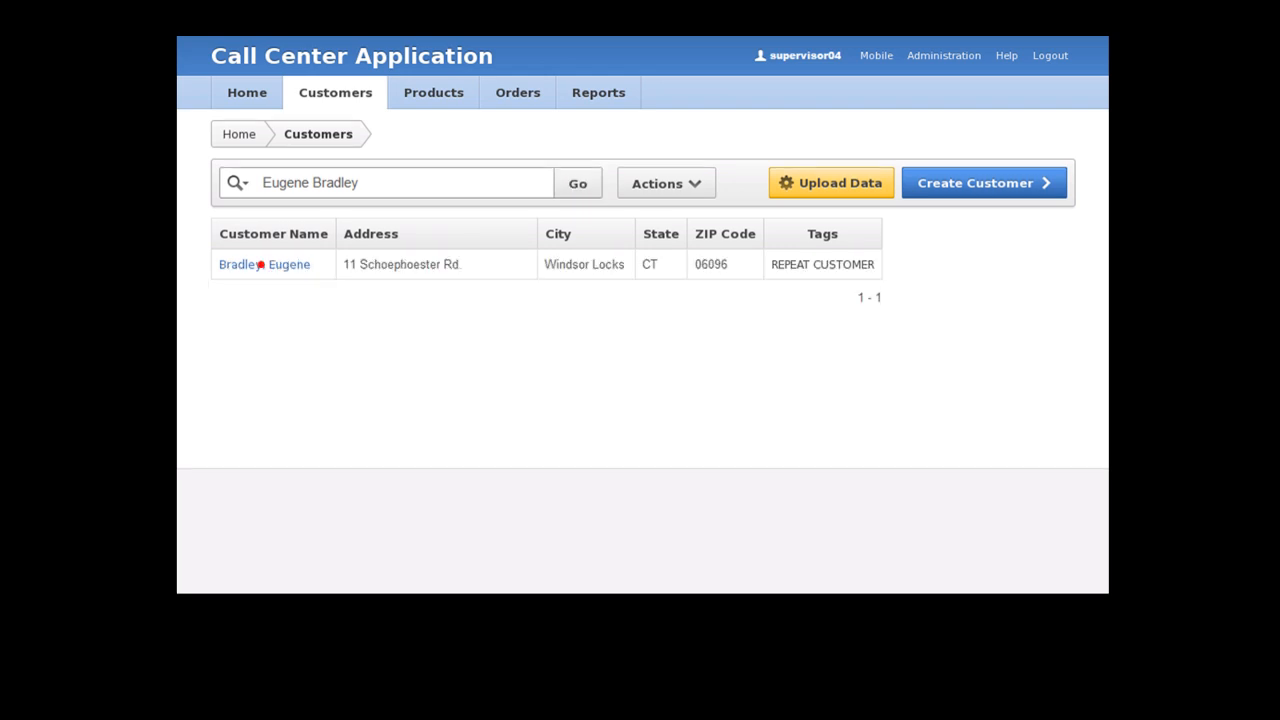
click(264, 264)
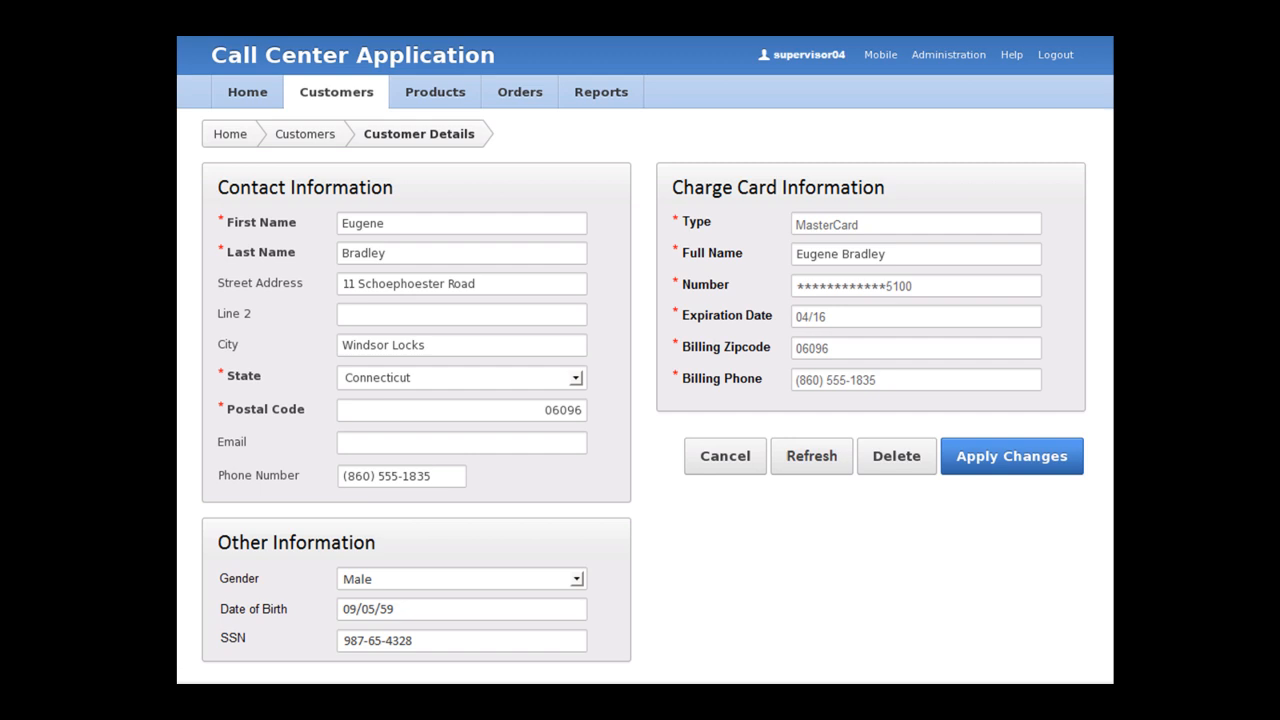